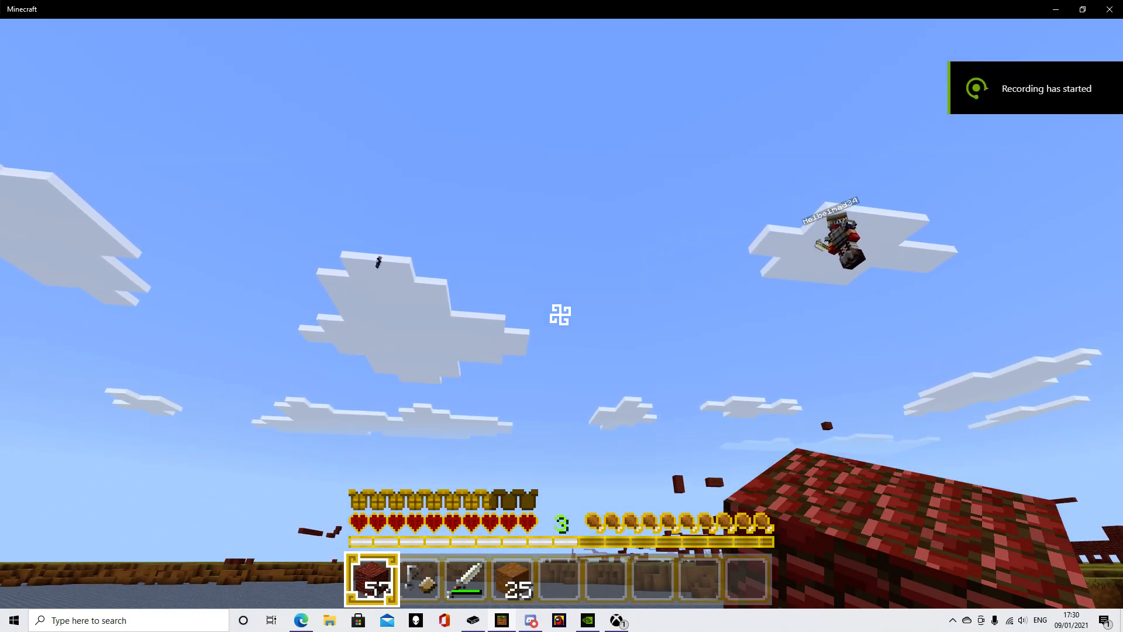
- Switch the hotbar to slot 3 to hold the iron sword instead of the red blocks
key(3)
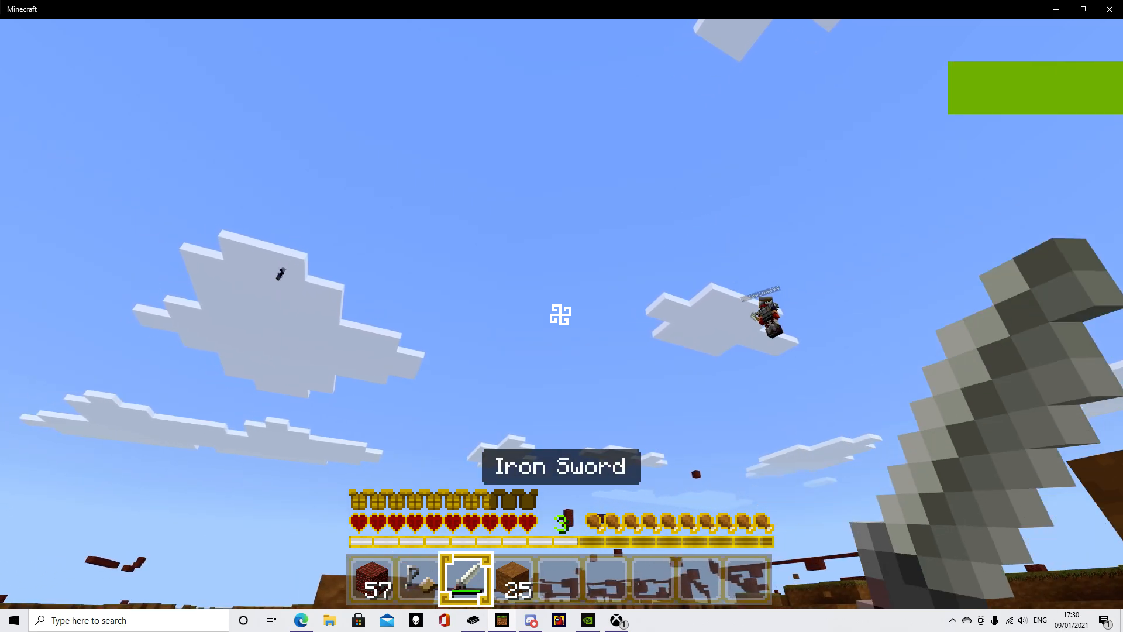